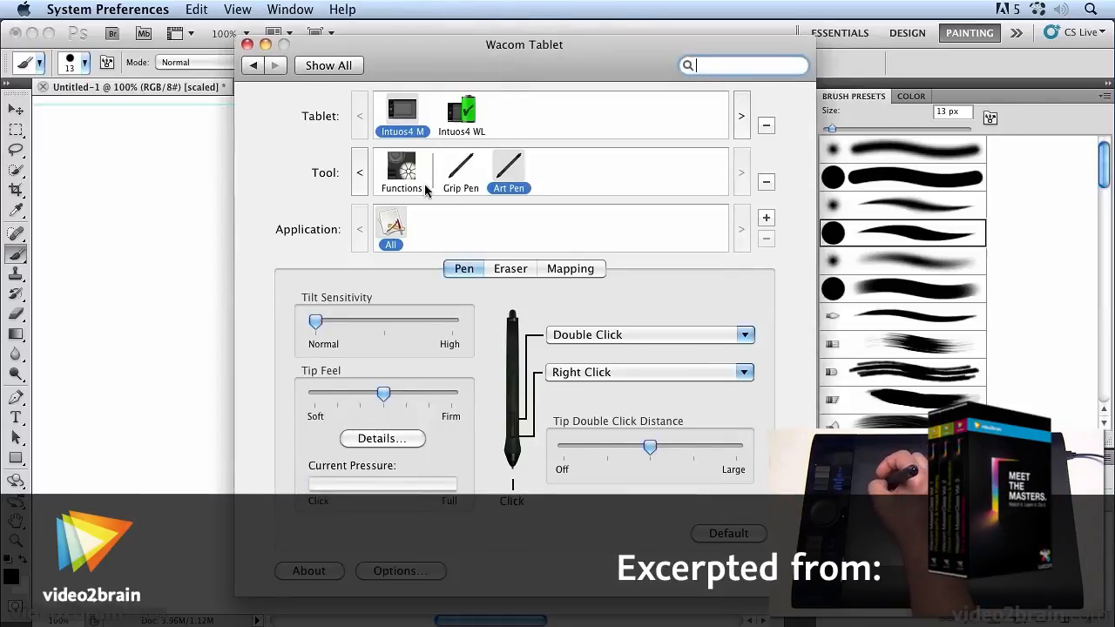
pyautogui.moveTo(426, 180)
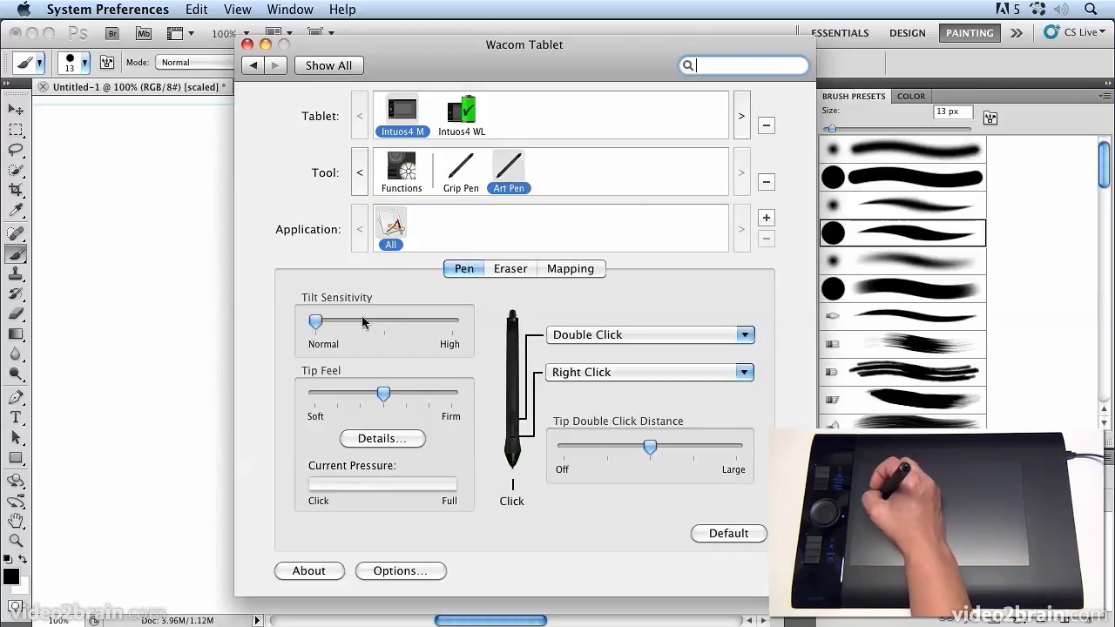
# Set the Art Pen's Tip Feel to Firm, checking the Grip Pen settings and returning to Art Pen.
pyautogui.click(460, 165)
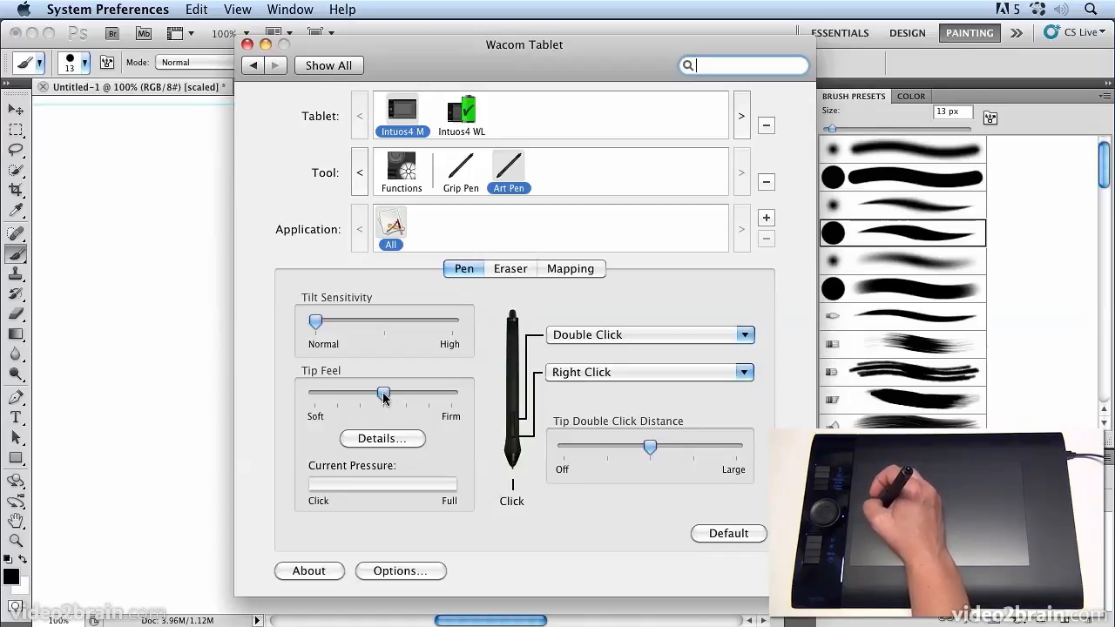
pyautogui.moveTo(383, 394); pyautogui.dragTo(451, 394)
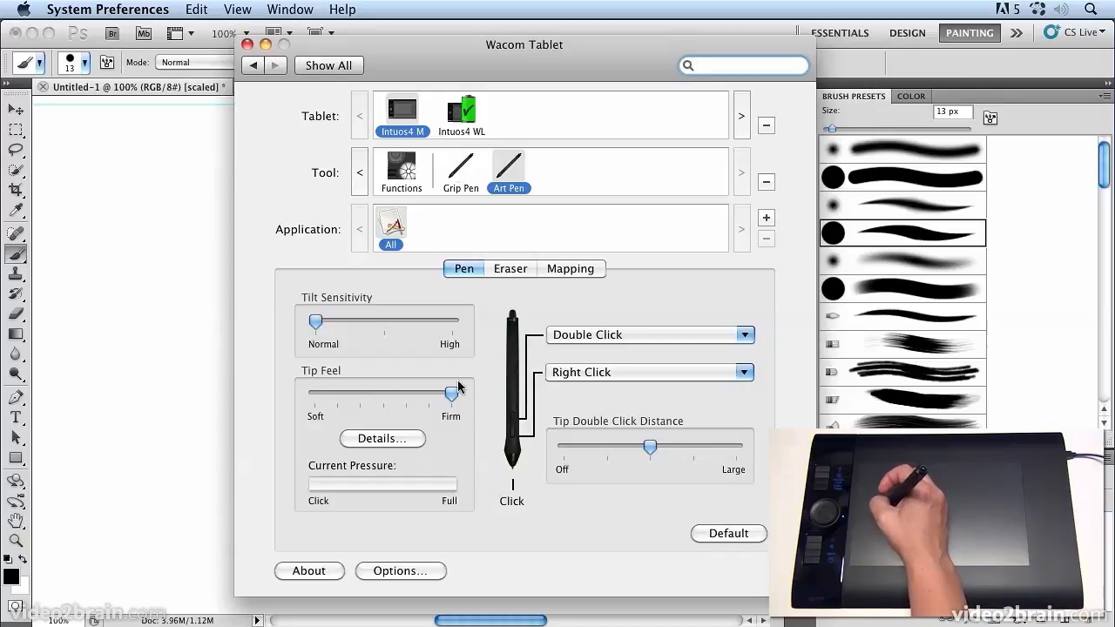
pyautogui.click(460, 166)
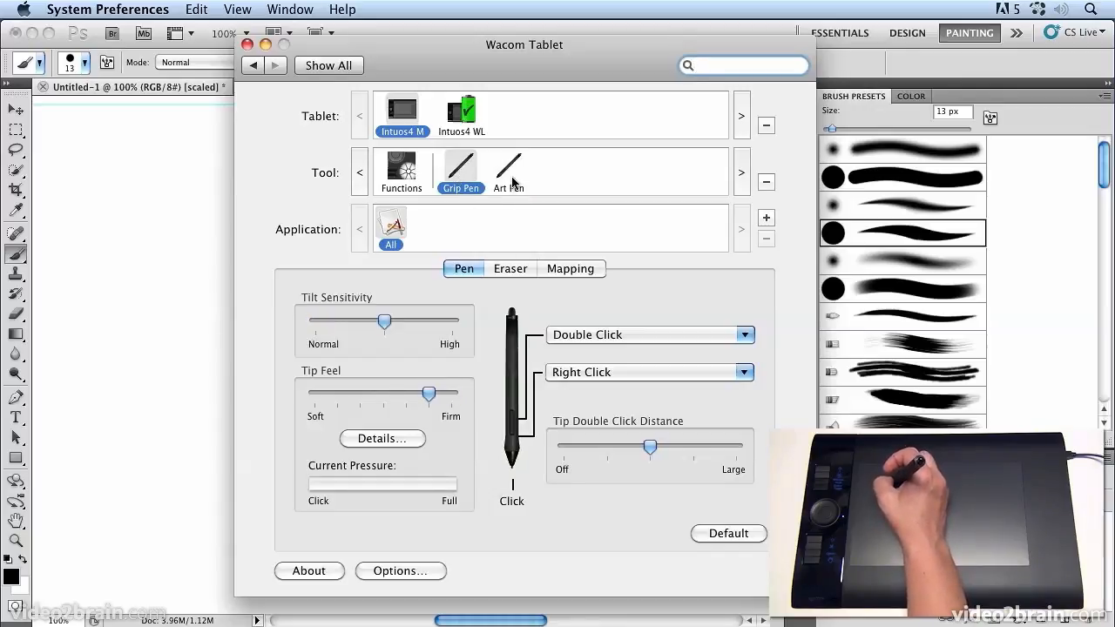
pyautogui.click(508, 166)
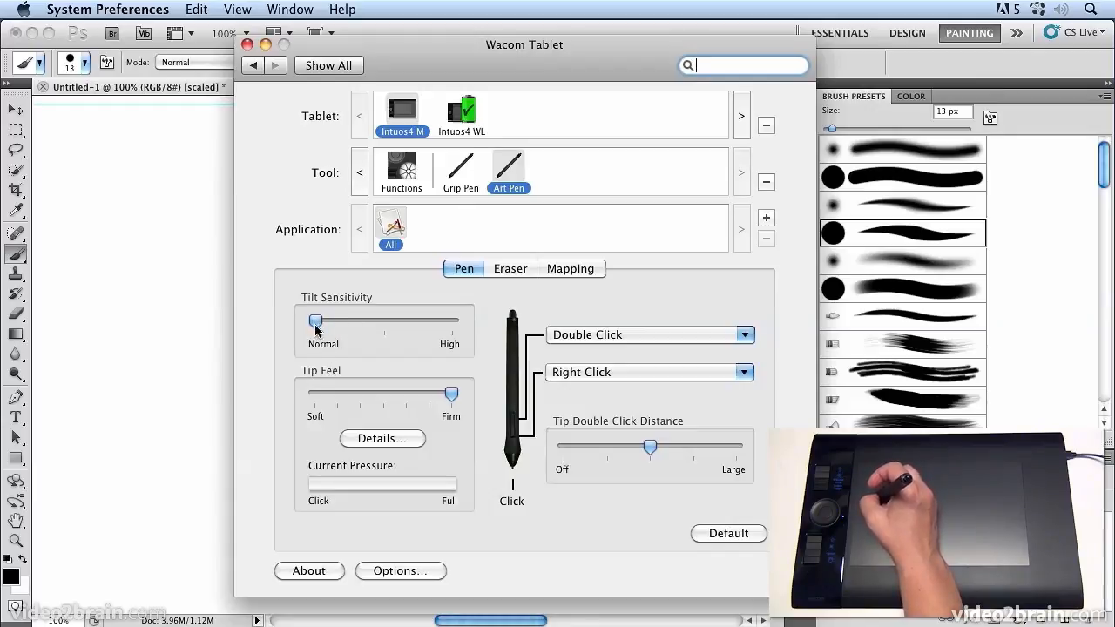
pyautogui.moveTo(315, 322)
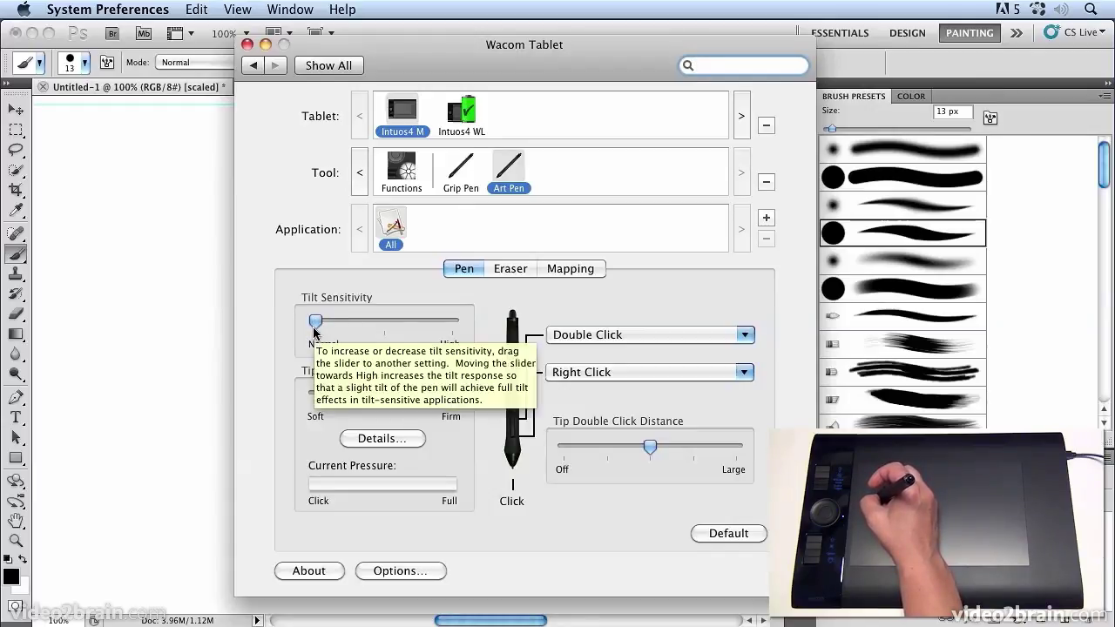
pyautogui.moveTo(799, 239)
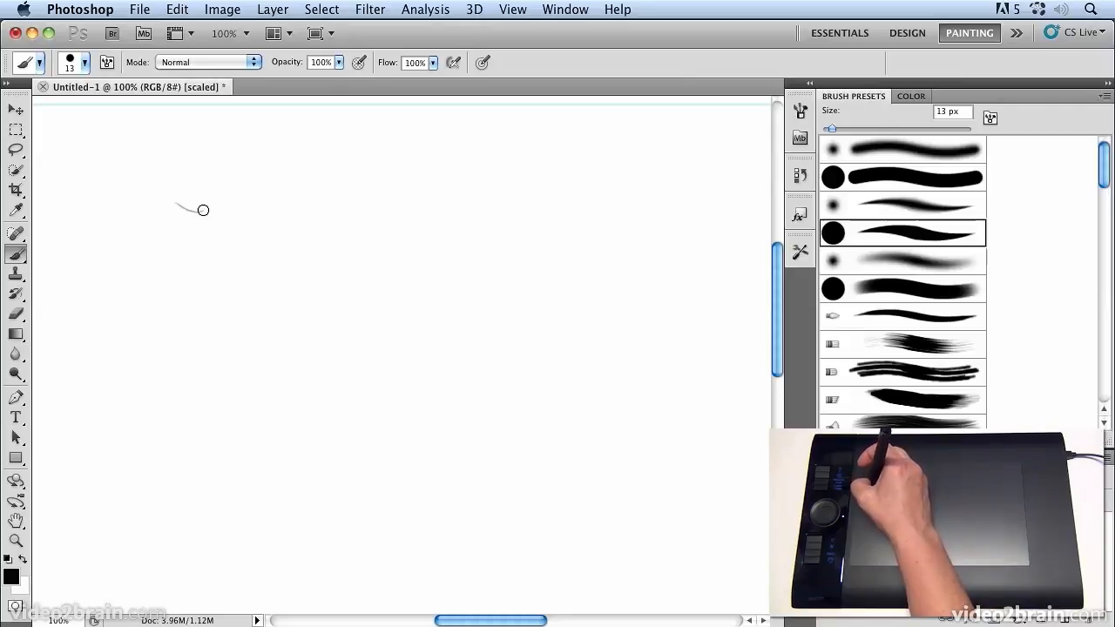
# Draw a long winding black stroke that swells from thin to bold across the upper canvas.
pyautogui.moveTo(202, 209); pyautogui.dragTo(257, 237)
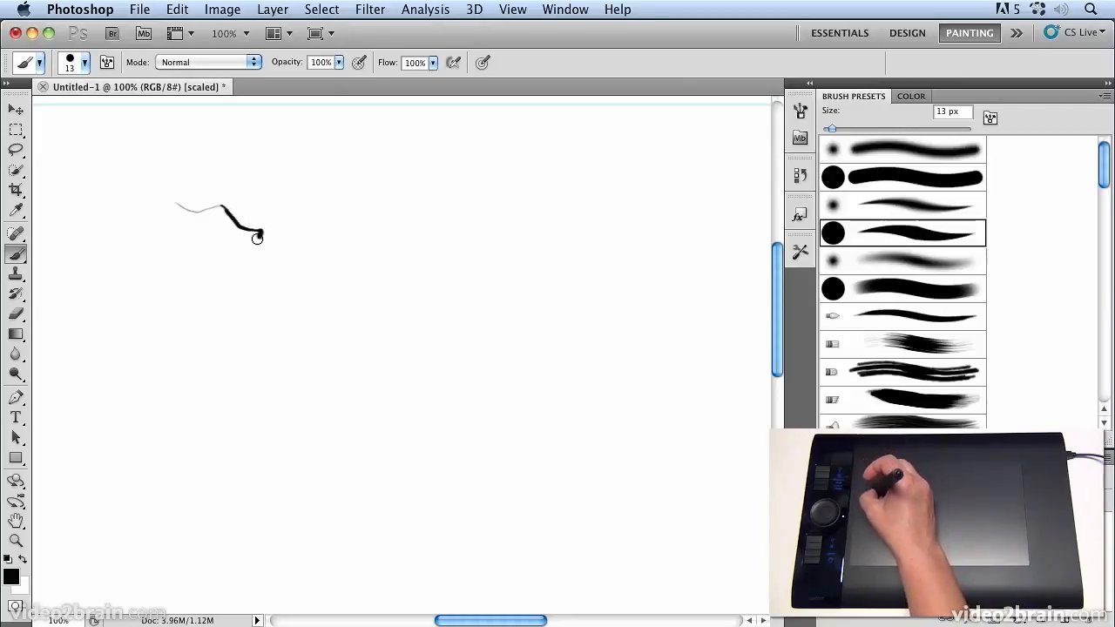
pyautogui.moveTo(257, 237); pyautogui.dragTo(390, 289)
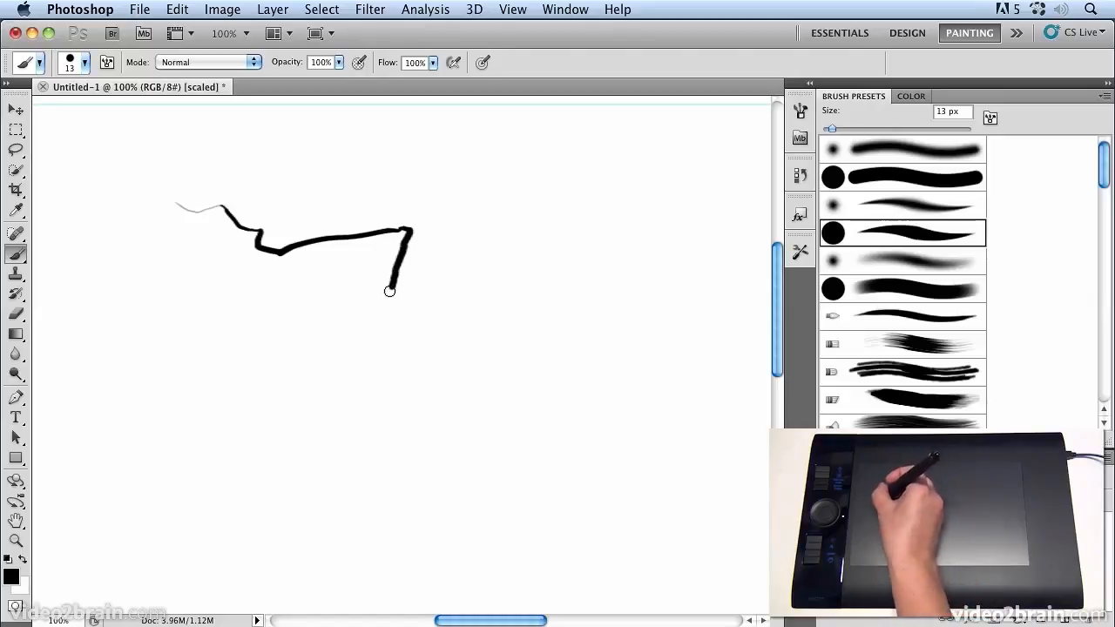
pyautogui.moveTo(390, 291); pyautogui.dragTo(443, 328)
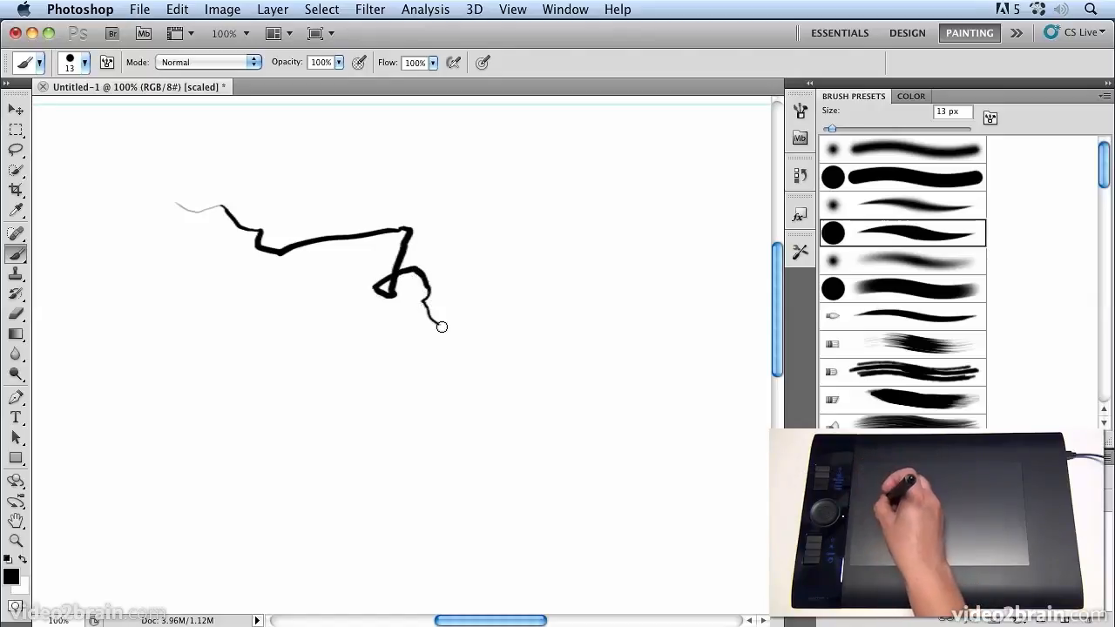
pyautogui.moveTo(439, 328); pyautogui.dragTo(512, 354)
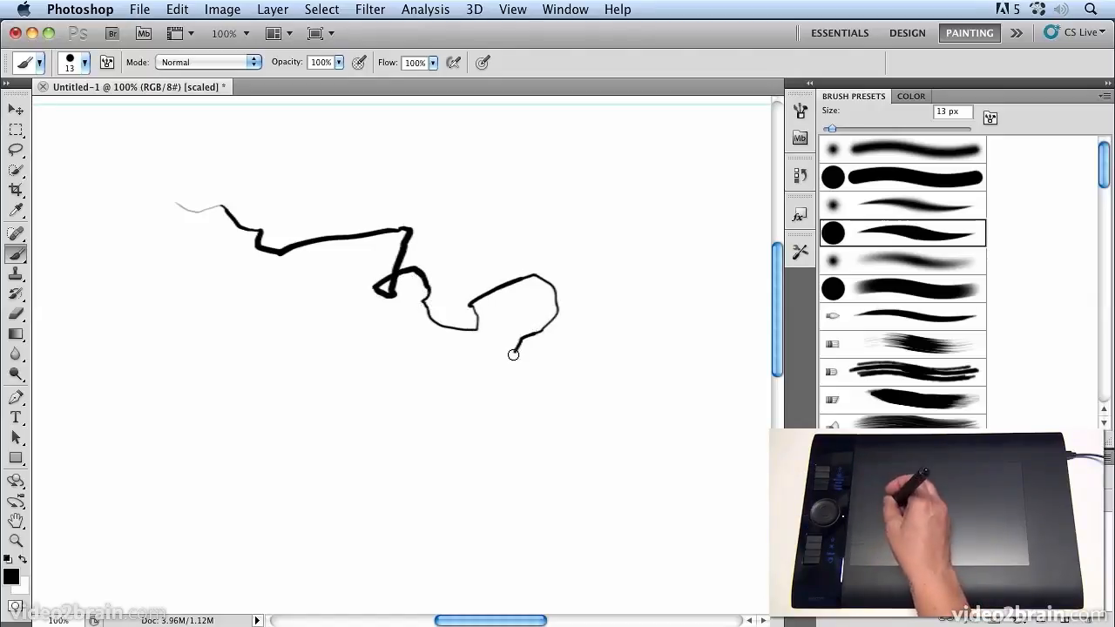
pyautogui.moveTo(512, 352); pyautogui.dragTo(549, 432)
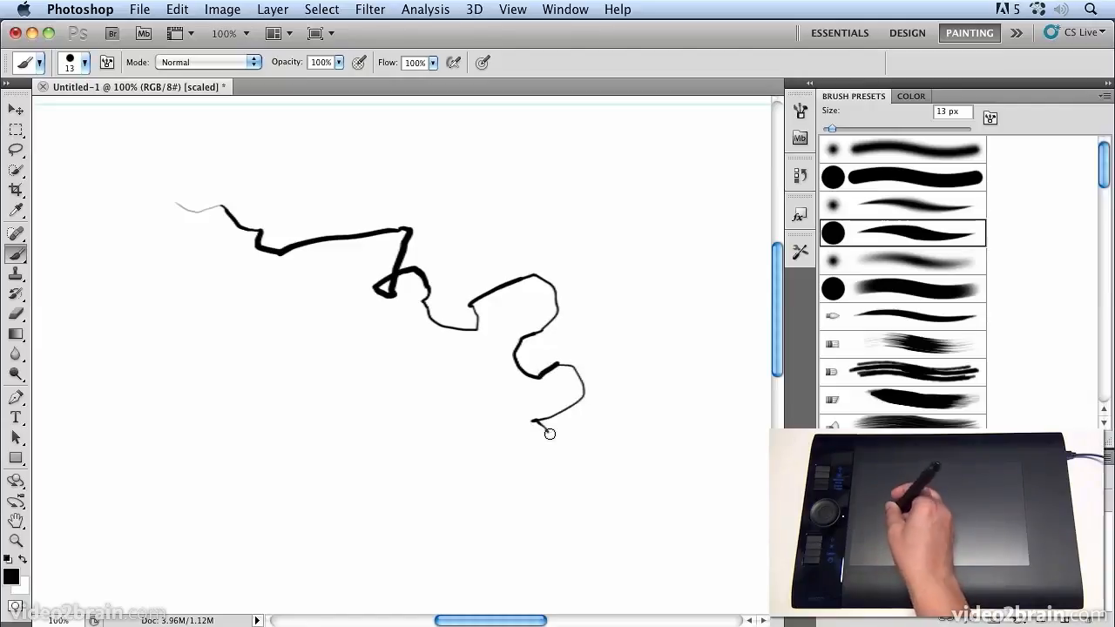
pyautogui.moveTo(549, 432); pyautogui.dragTo(736, 470)
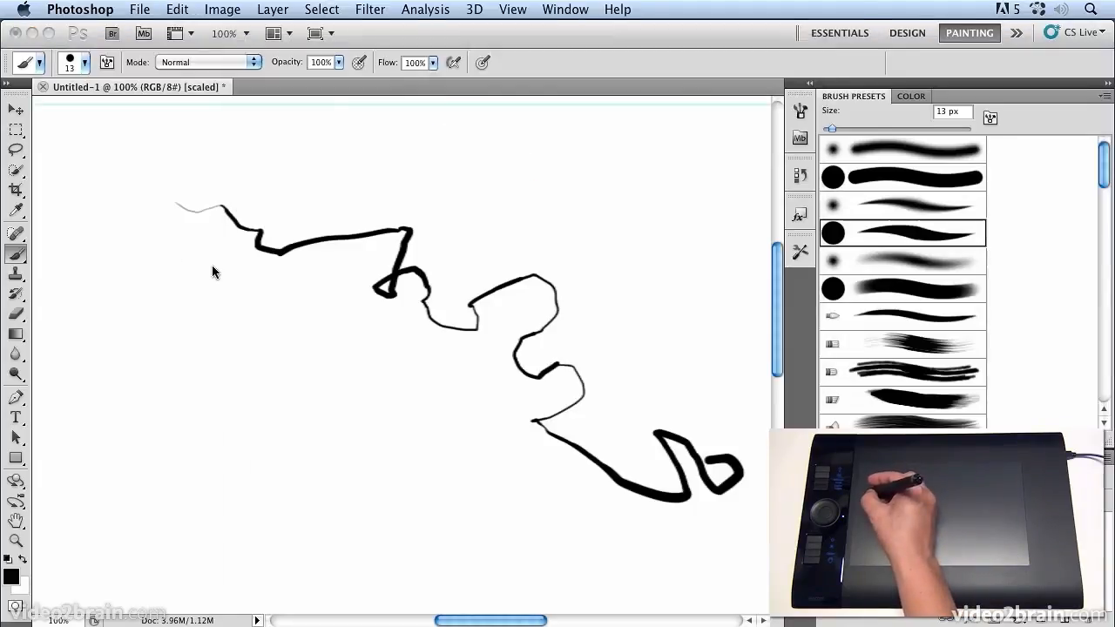
pyautogui.moveTo(244, 313); pyautogui.dragTo(283, 321)
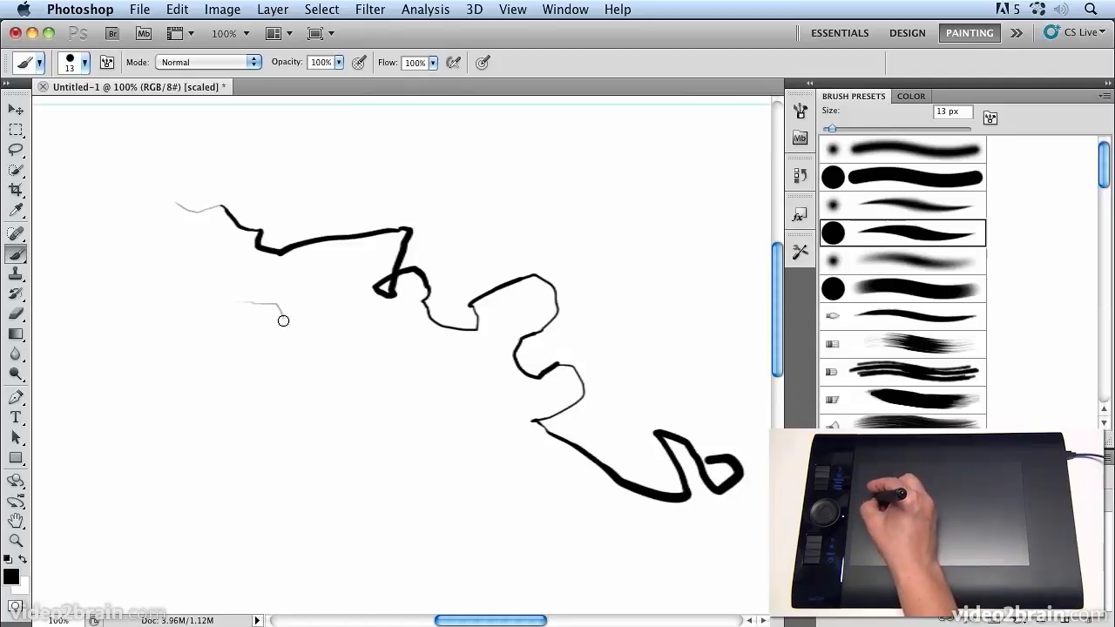
# Draw a second zigzag stroke descending from the left toward the bottom edge.
pyautogui.moveTo(282, 321); pyautogui.dragTo(359, 420)
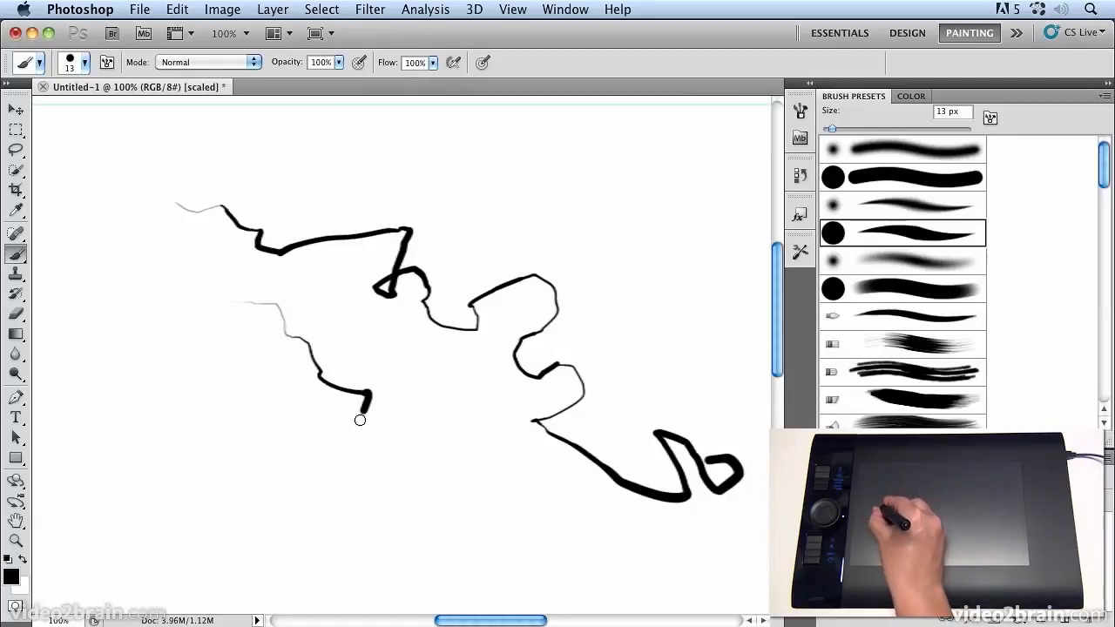
pyautogui.moveTo(359, 420); pyautogui.dragTo(456, 498)
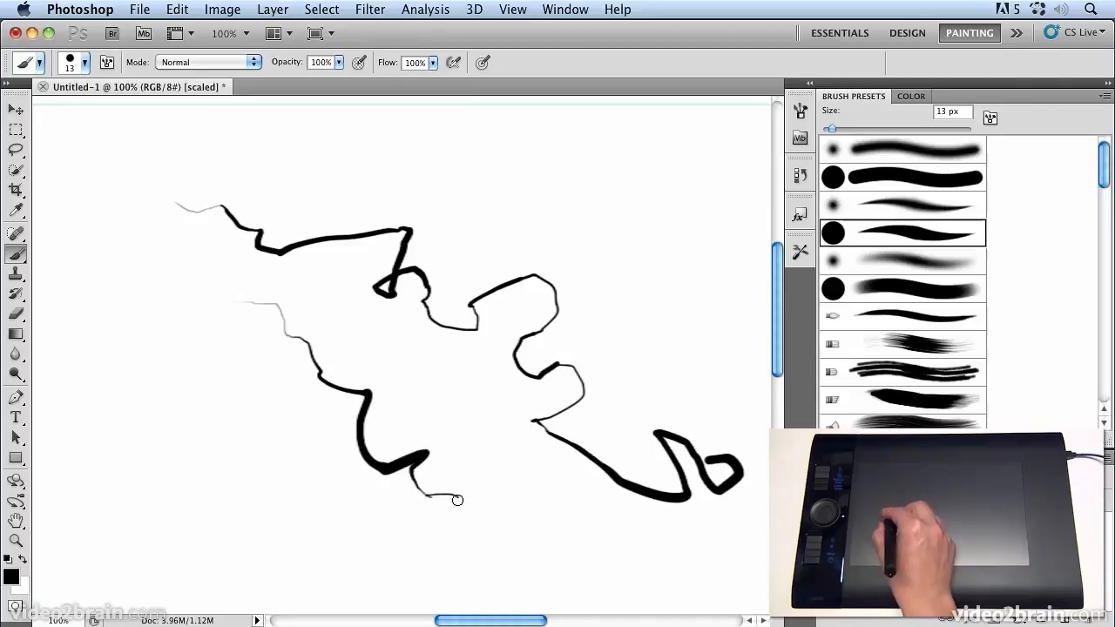
pyautogui.moveTo(456, 499); pyautogui.dragTo(530, 559)
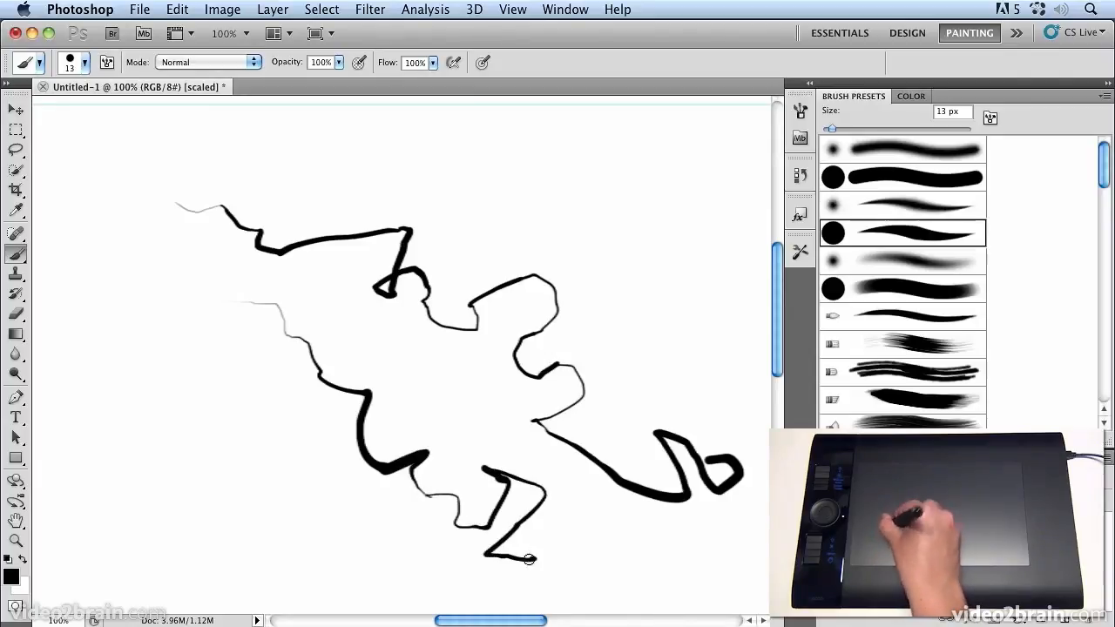
pyautogui.moveTo(531, 558); pyautogui.dragTo(714, 521)
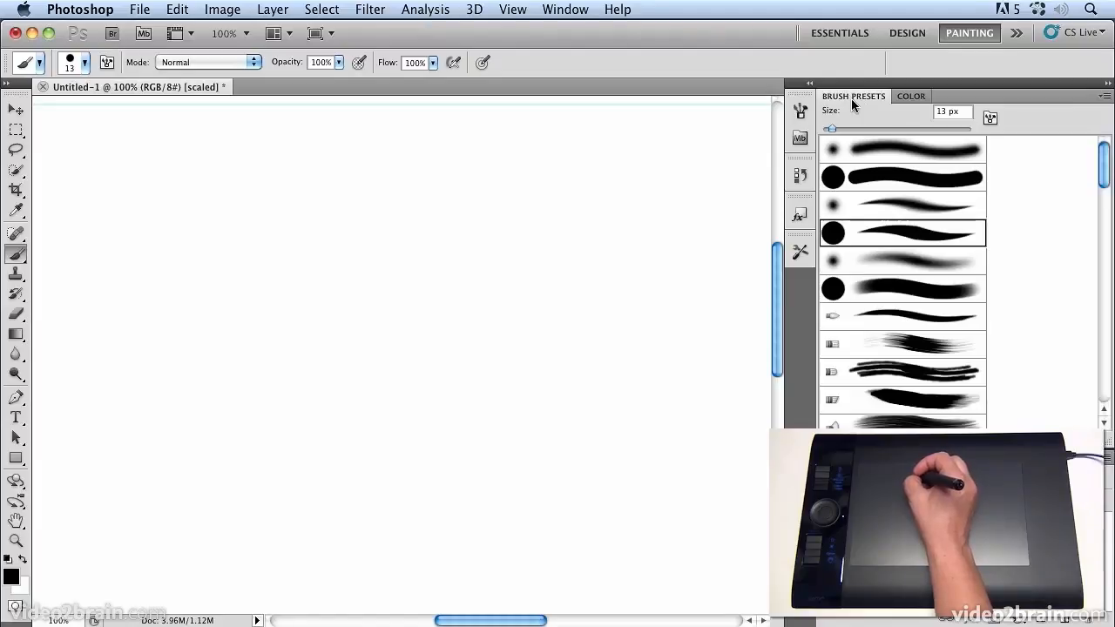
pyautogui.moveTo(910, 380)
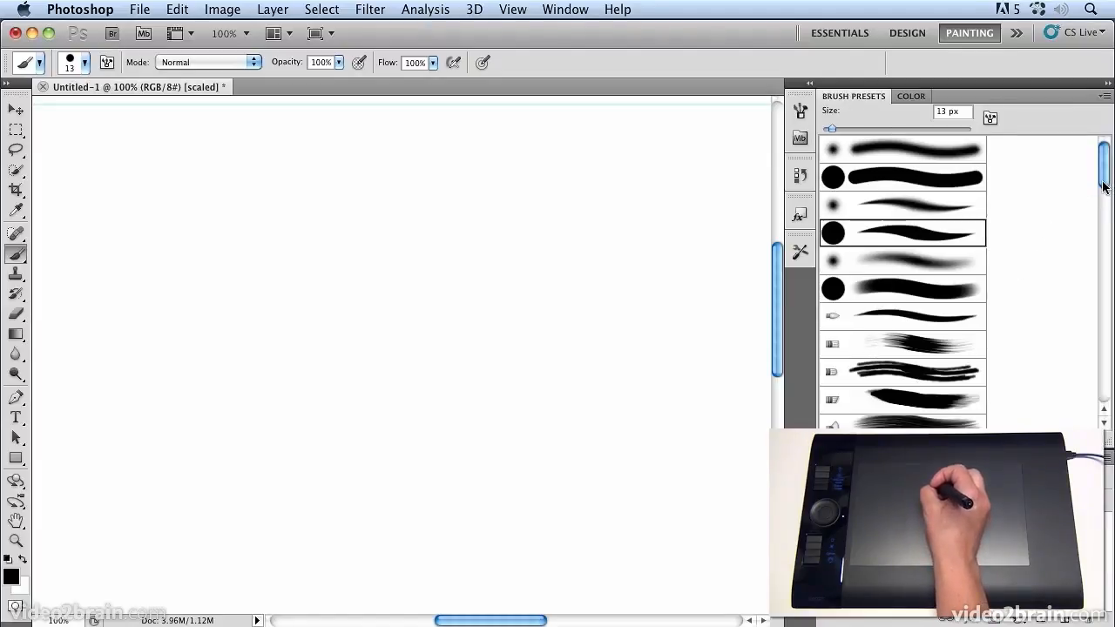
# Choose a large 175-pixel bristle-tip preset from the Brush Presets panel.
pyautogui.scroll(-3)
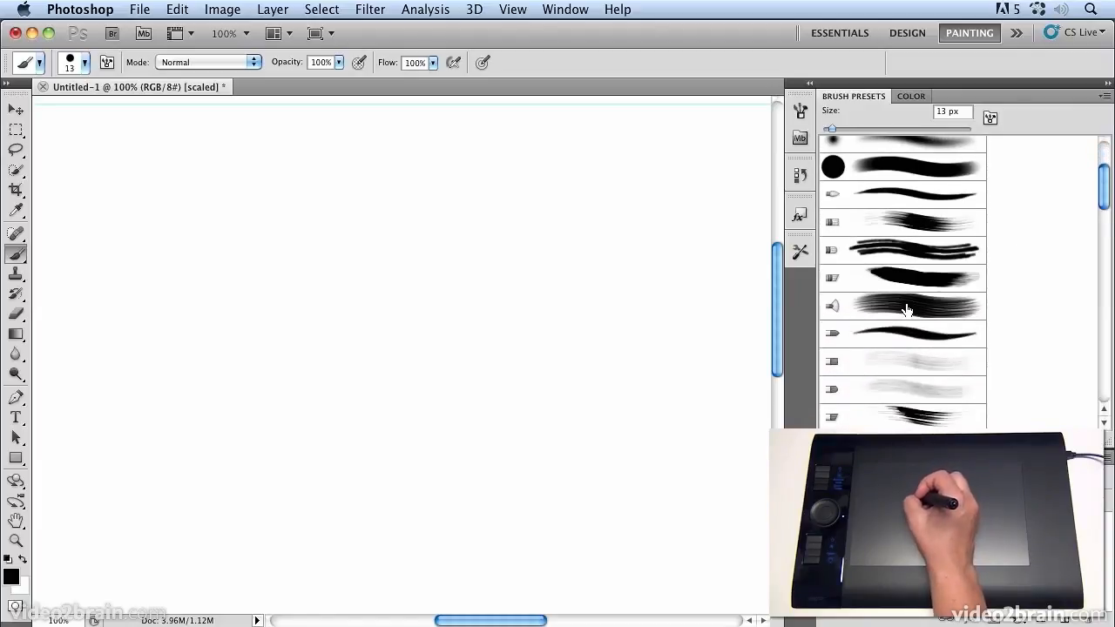
pyautogui.click(902, 305)
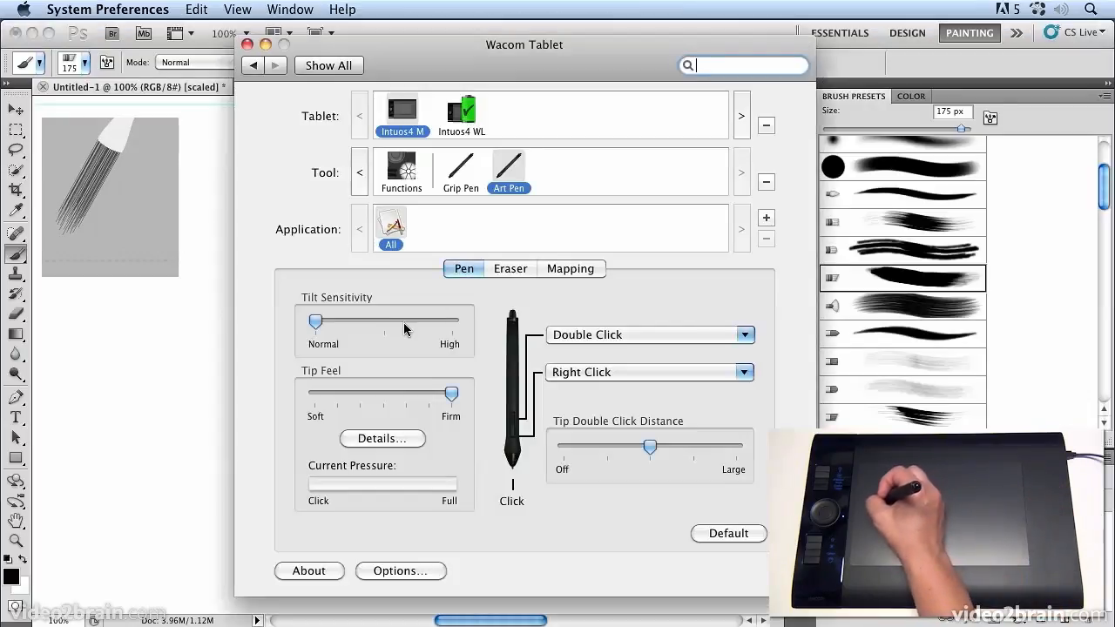
# Raise the Art Pen's Tilt Sensitivity slider to a higher setting.
pyautogui.moveTo(314, 320); pyautogui.dragTo(453, 321)
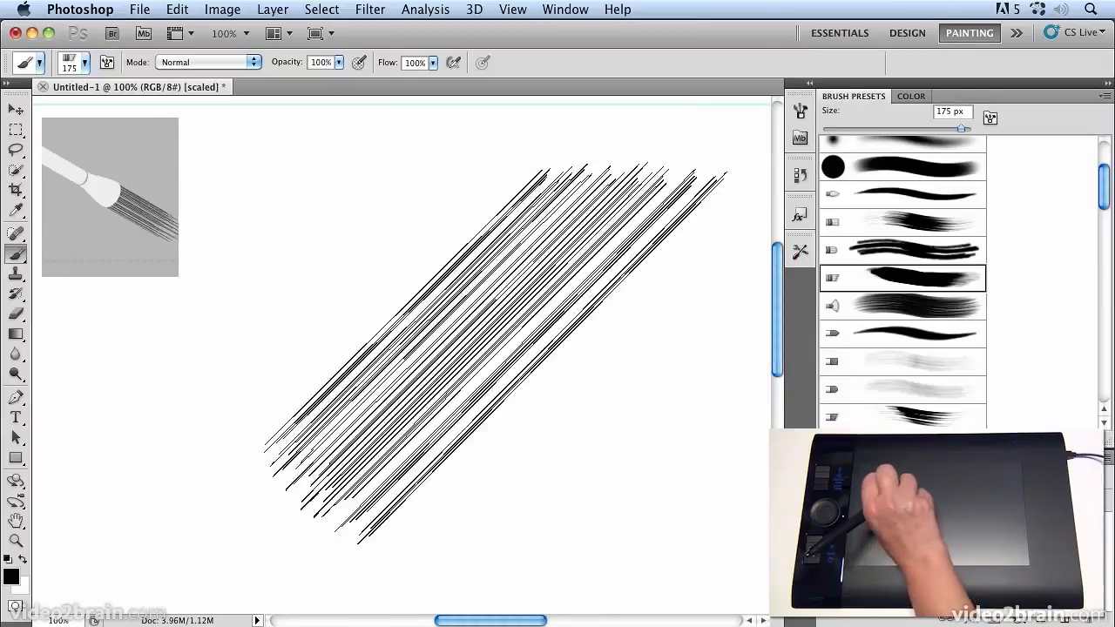
# Paint overlapping diagonal grey bristle bands and a dotted texture at low opacity with the 80-pixel brush.
pyautogui.moveTo(522, 175); pyautogui.dragTo(157, 567)
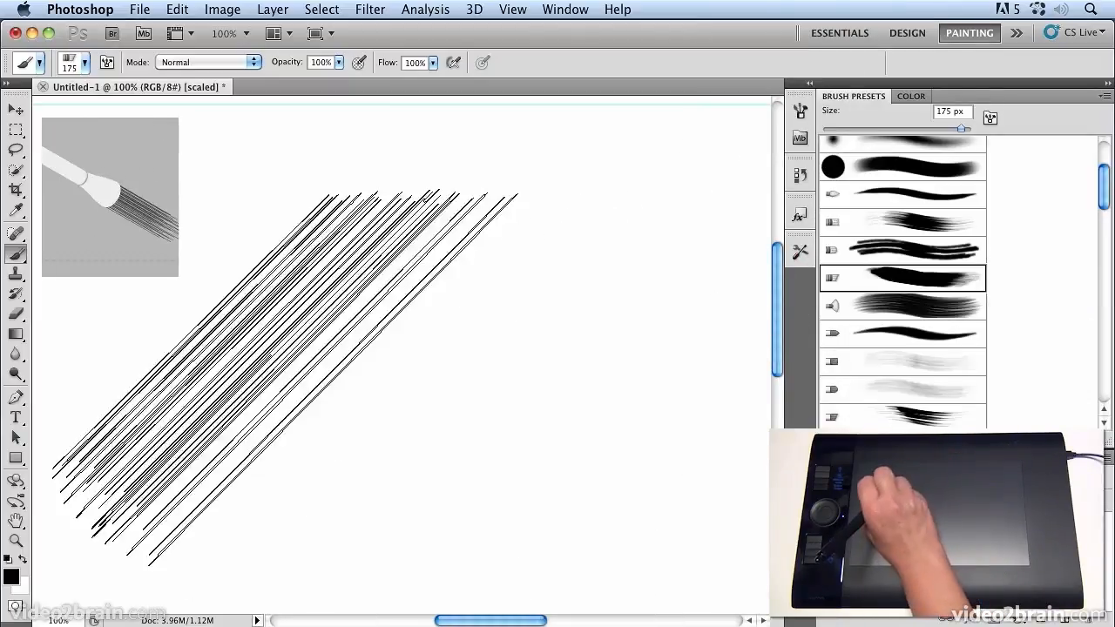
pyautogui.moveTo(502, 183); pyautogui.dragTo(665, 566)
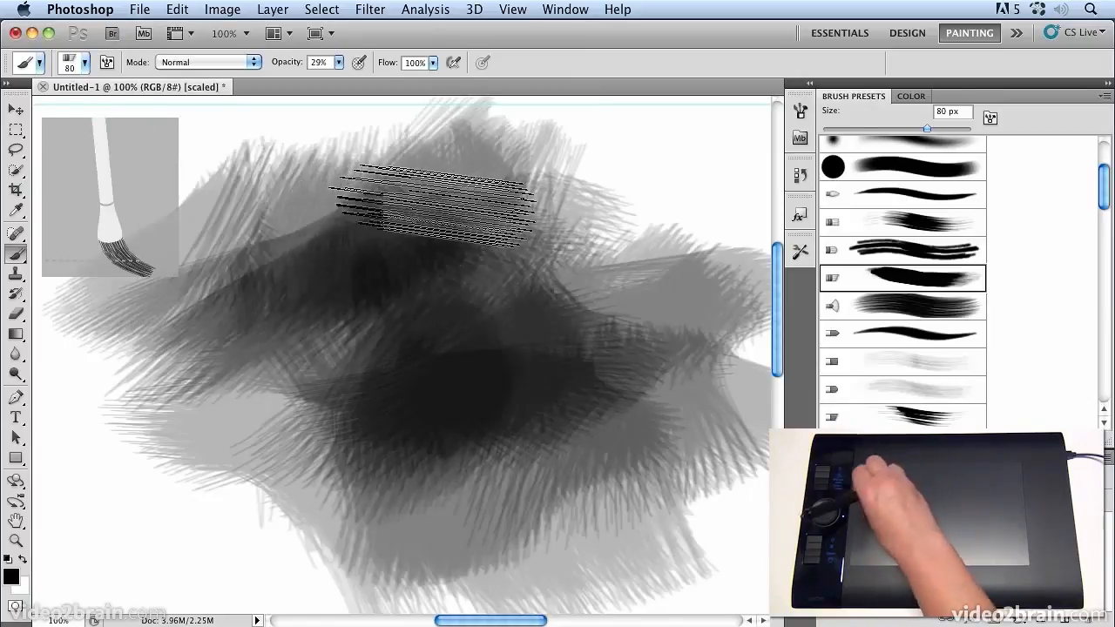
pyautogui.moveTo(366, 174); pyautogui.dragTo(392, 340)
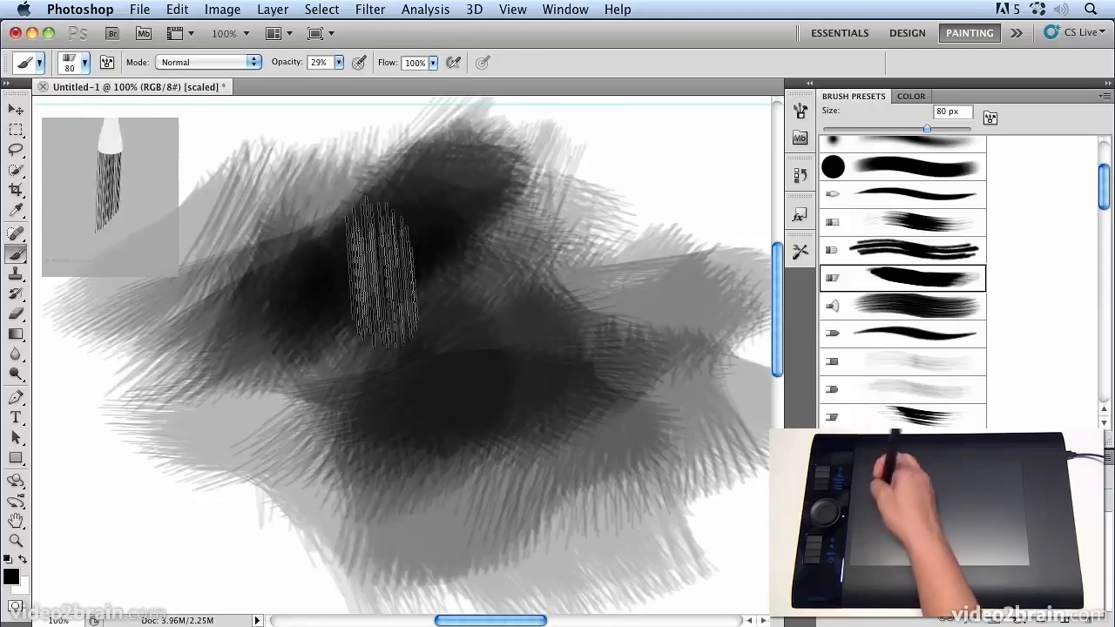